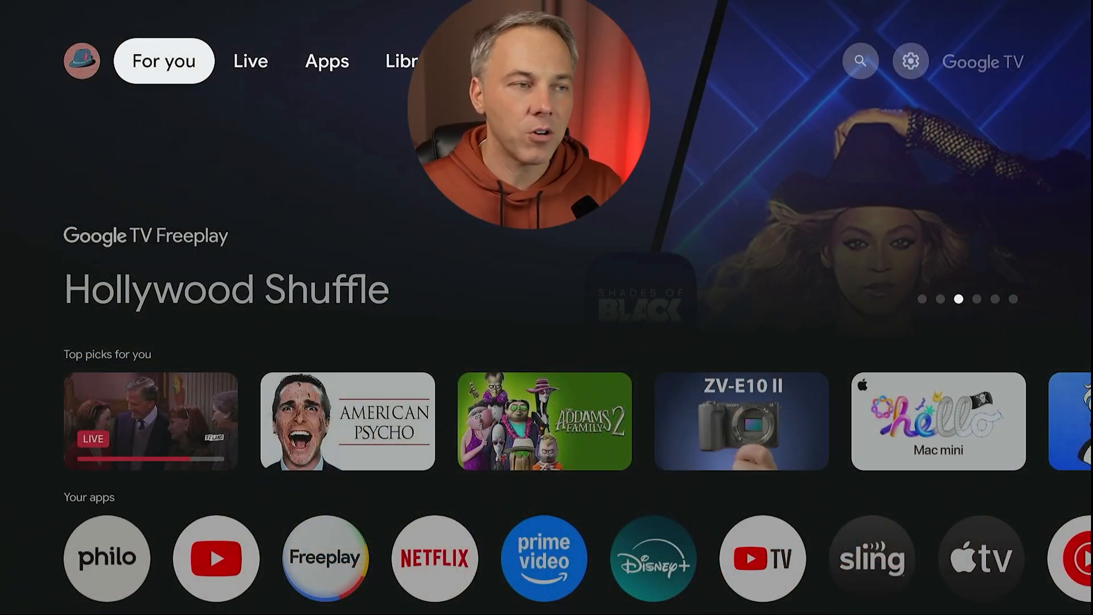
Open Settings from the home screen and move past System > About to the Apps settings.
left_click(401, 61)
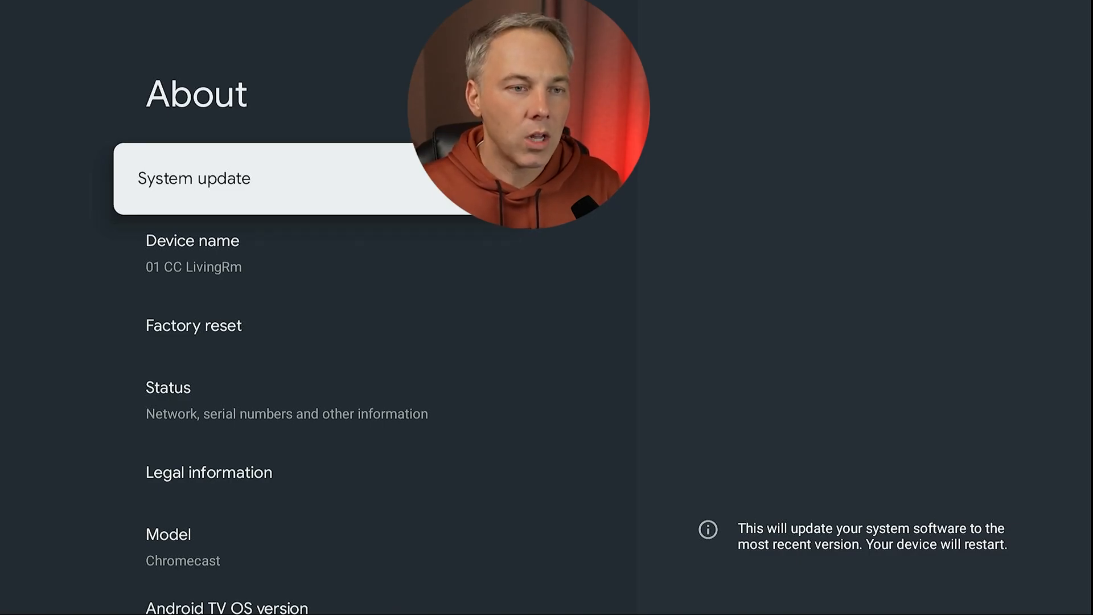
left_click(194, 177)
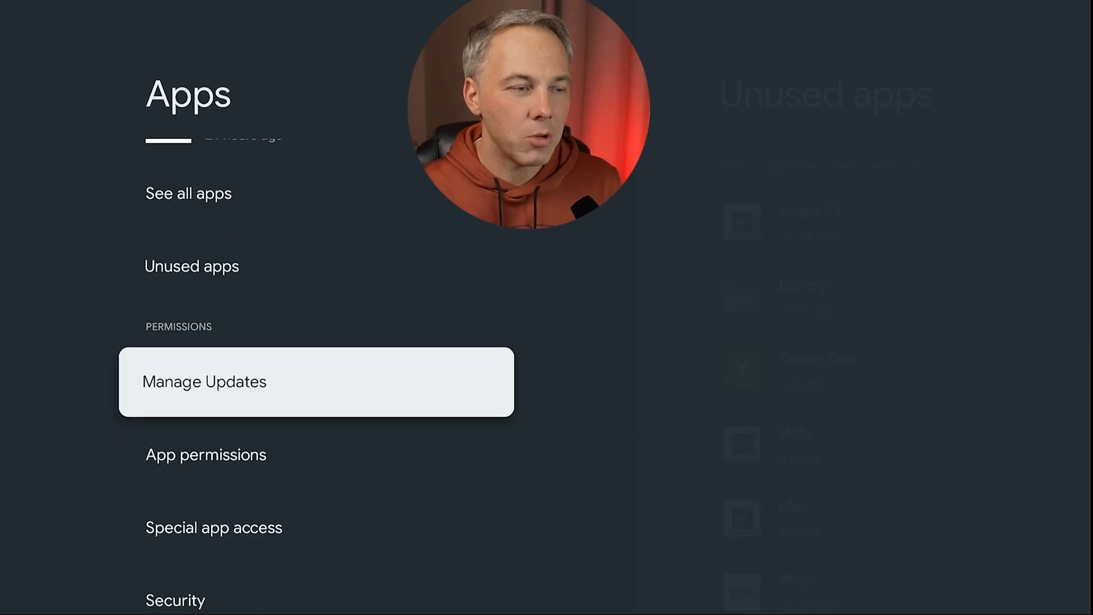
View Manage apps & games via Manage Updates > See available updates, then return Home.
left_click(204, 382)
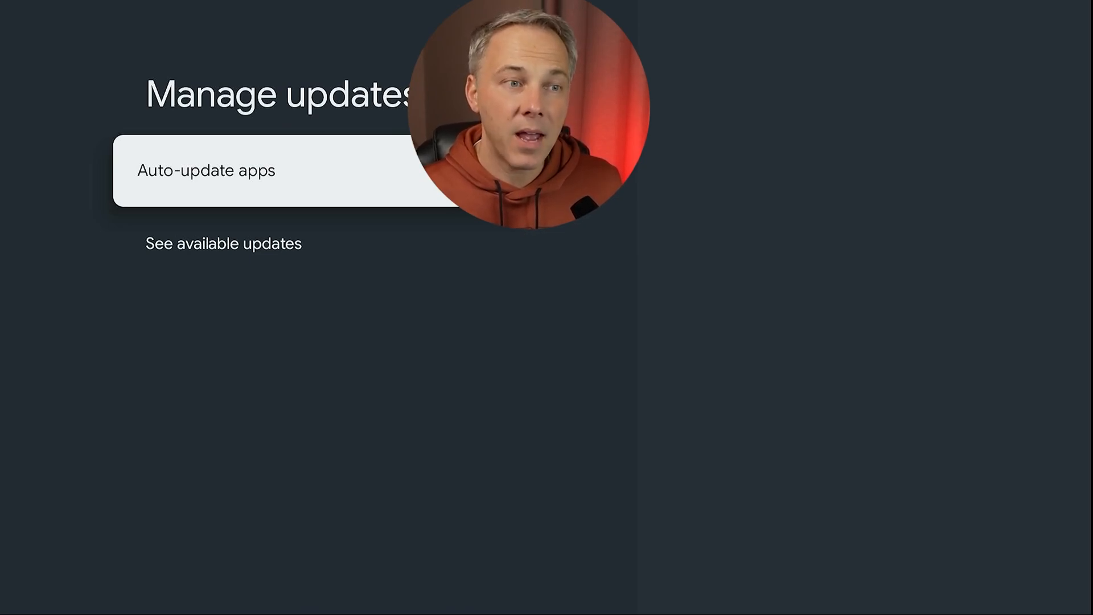
left_click(474, 169)
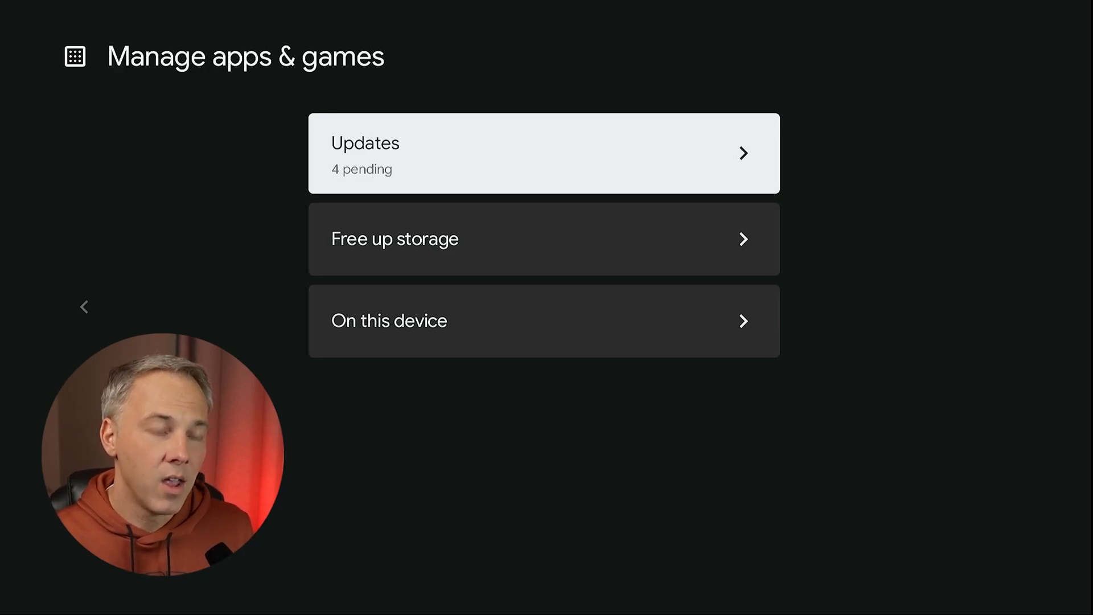
left_click(543, 153)
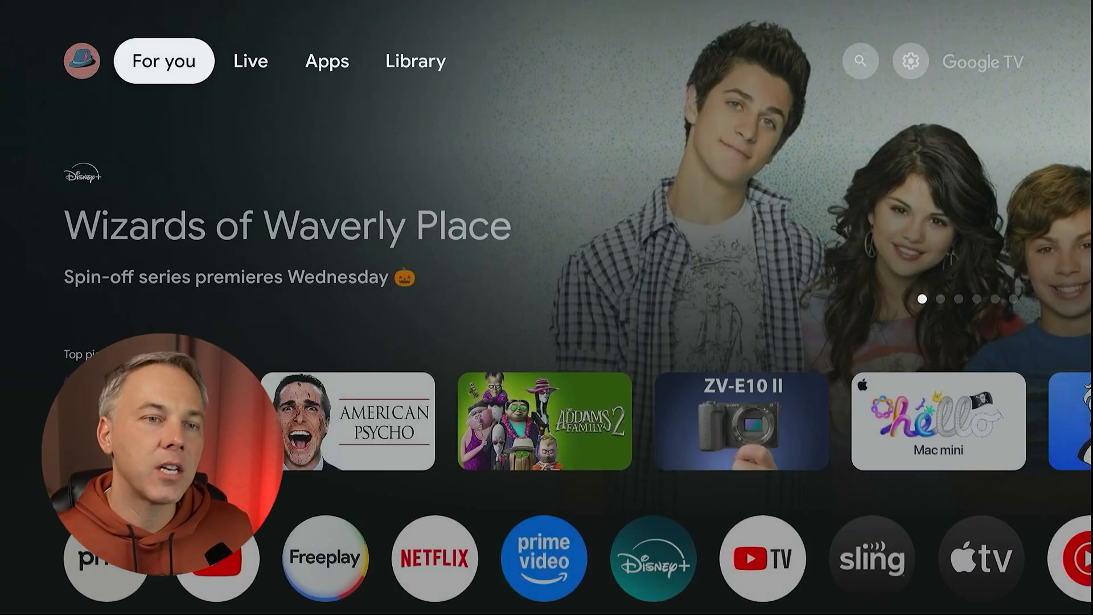
Go to the search screen and bring up the quick settings panel from the gear icon.
left_click(327, 61)
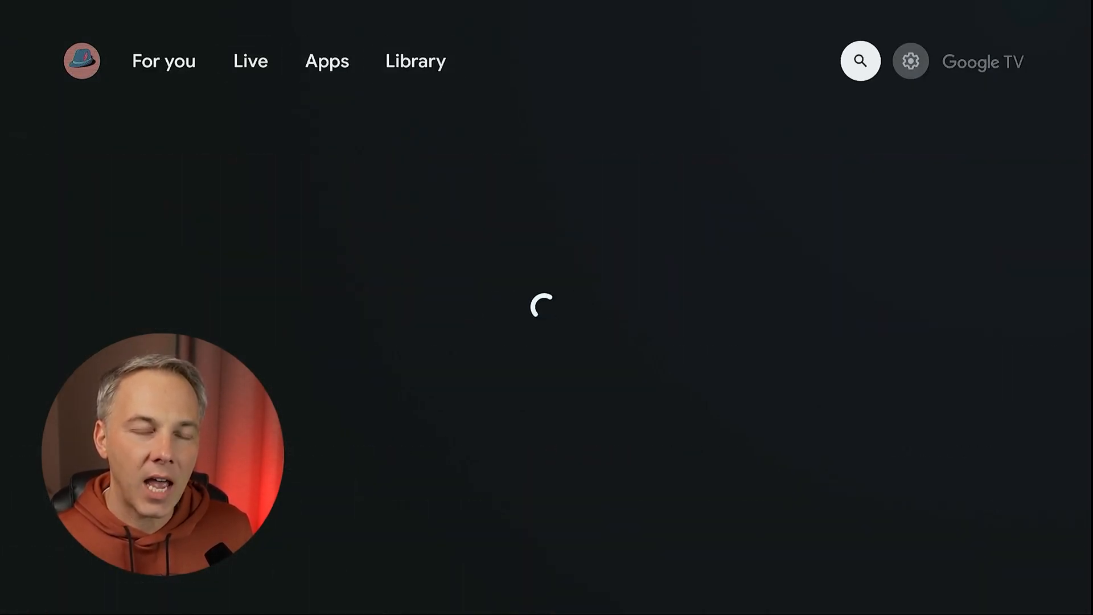
left_click(911, 62)
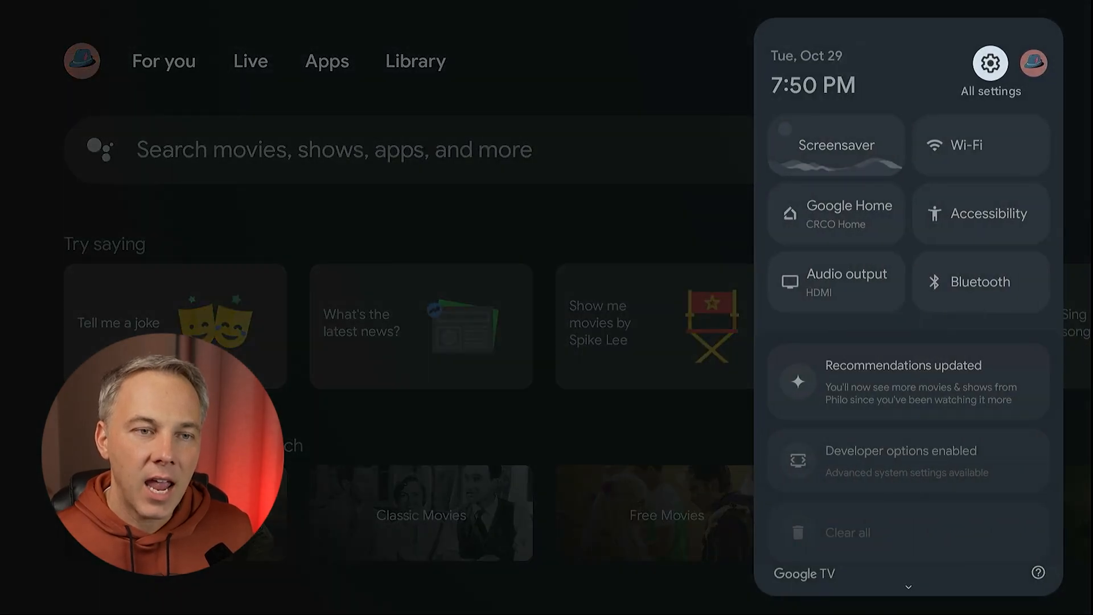
mouse_move(834, 213)
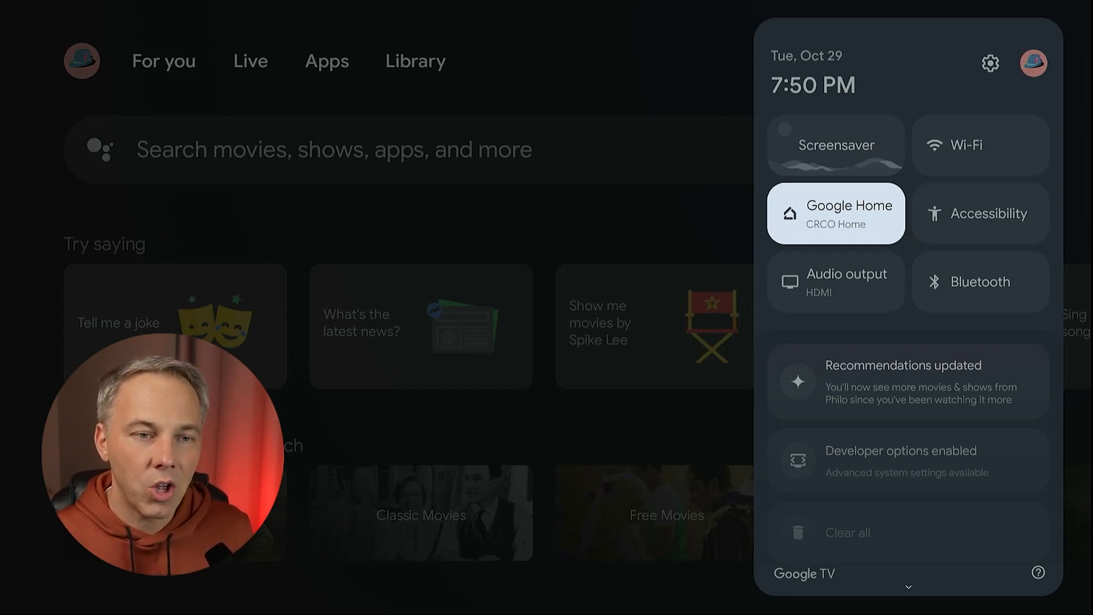
In the Google Home tile, switch off Home panel and Doorbell notifications on TV and save.
left_click(835, 213)
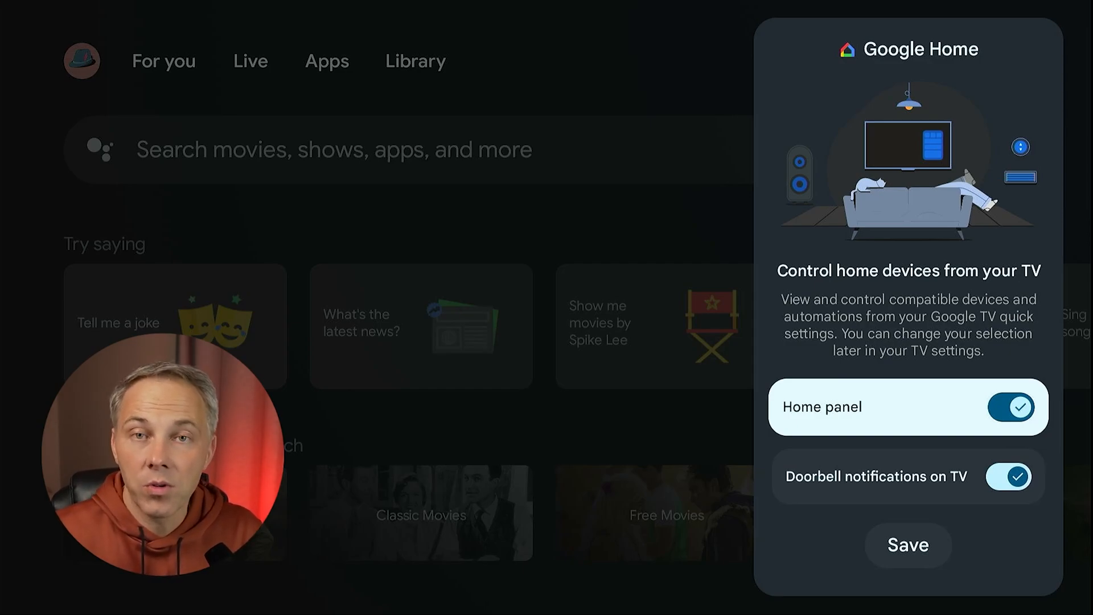
left_click(1010, 407)
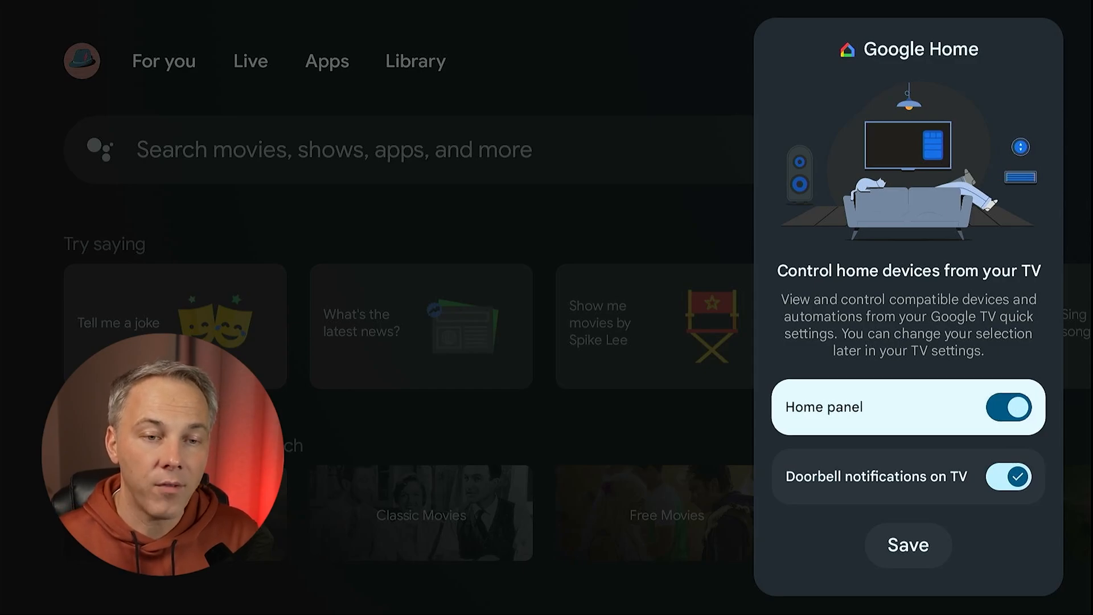
left_click(1009, 407)
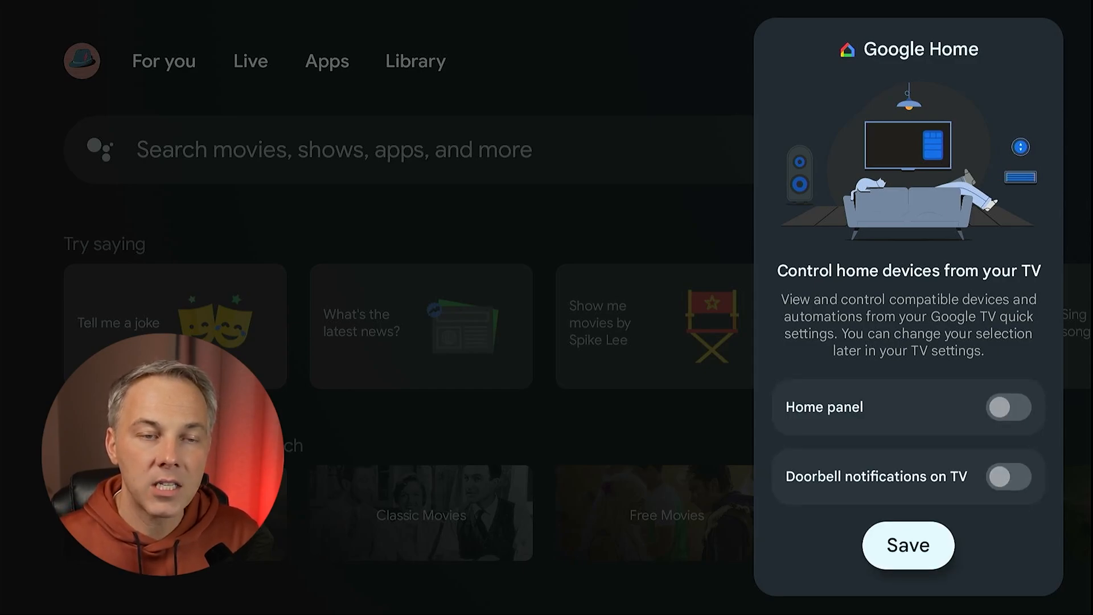
left_click(908, 546)
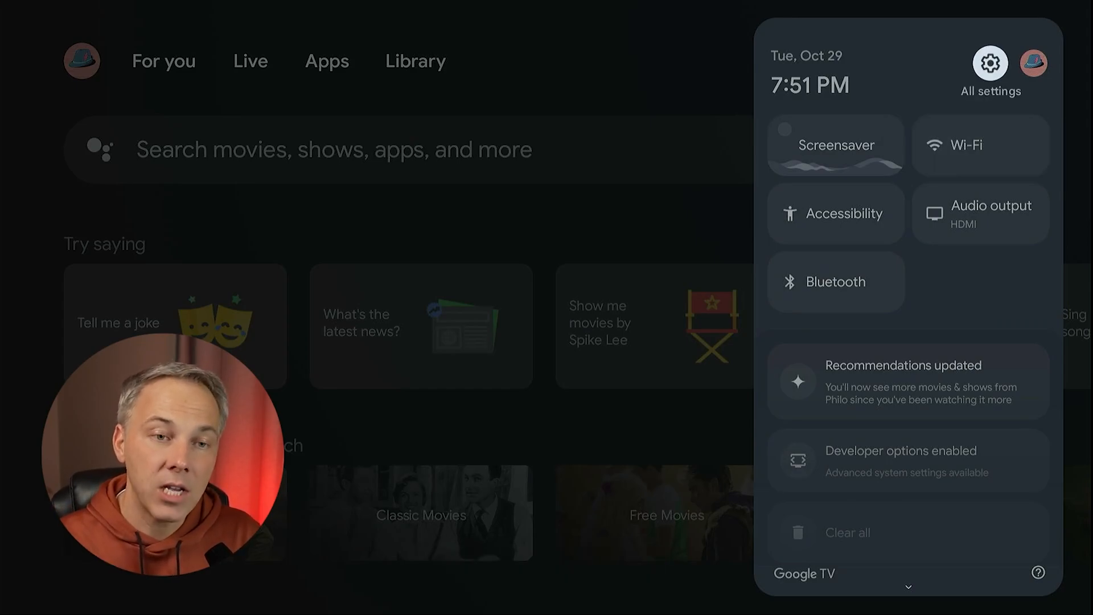
Reach the Google Home settings again and turn Home panel and doorbell notifications back on.
left_click(990, 62)
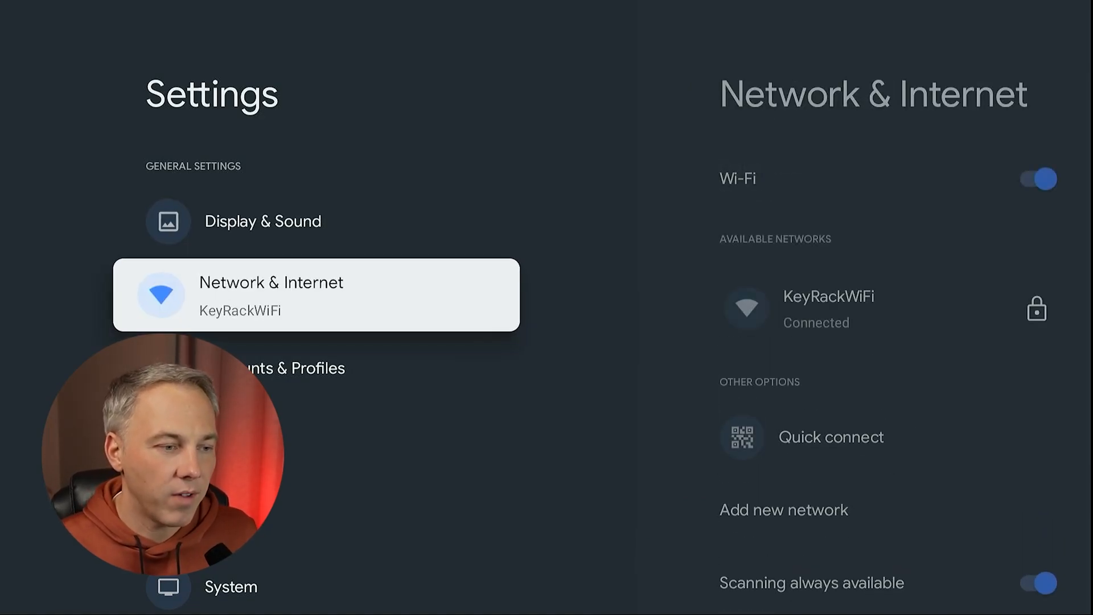
key("Back")
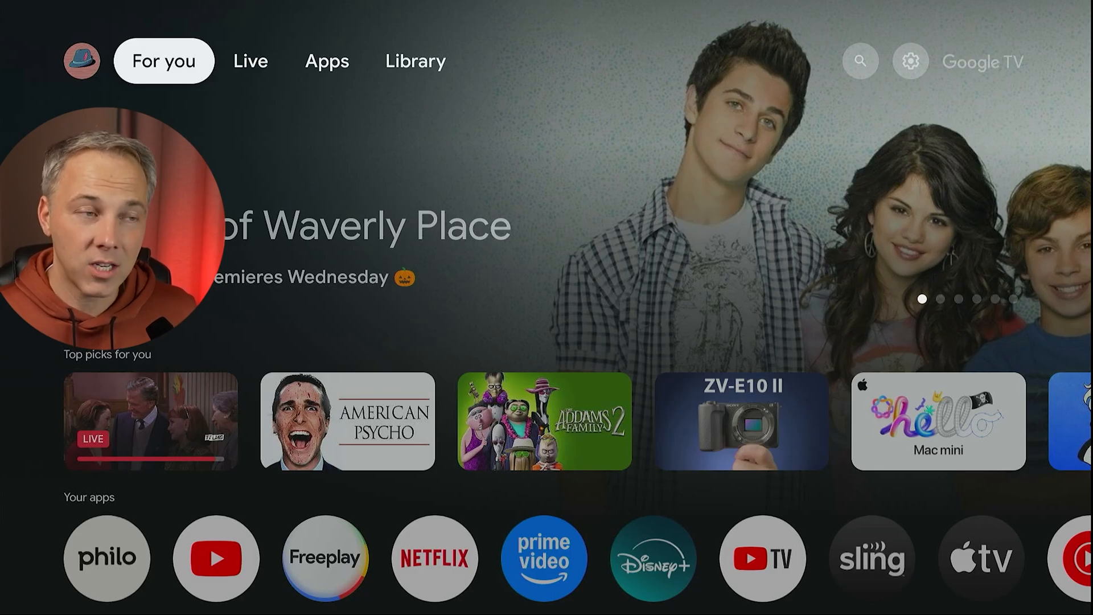
left_click(327, 60)
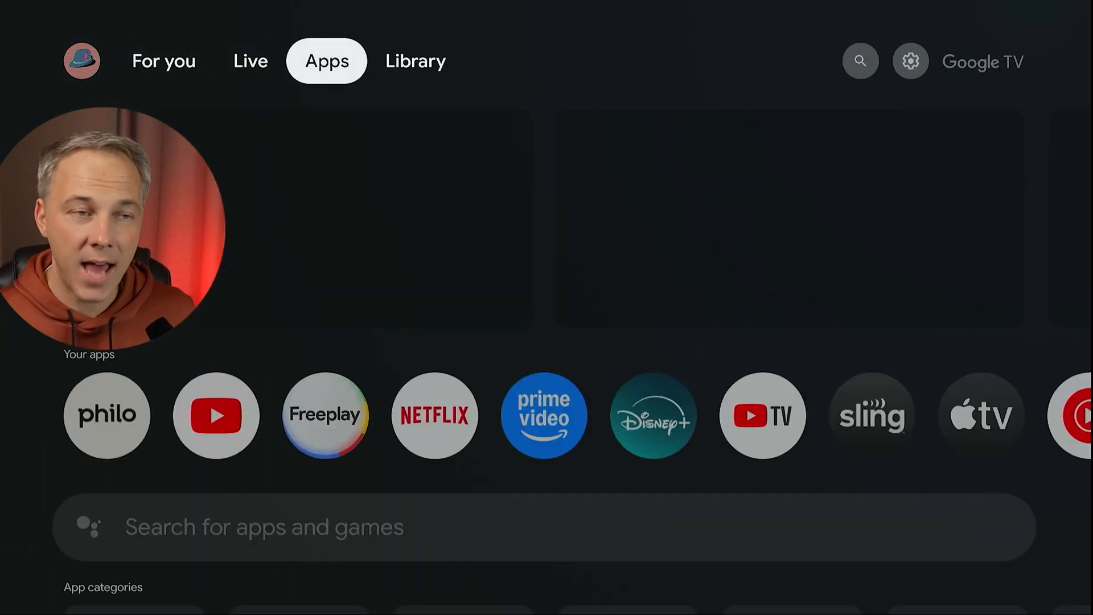
left_click(910, 62)
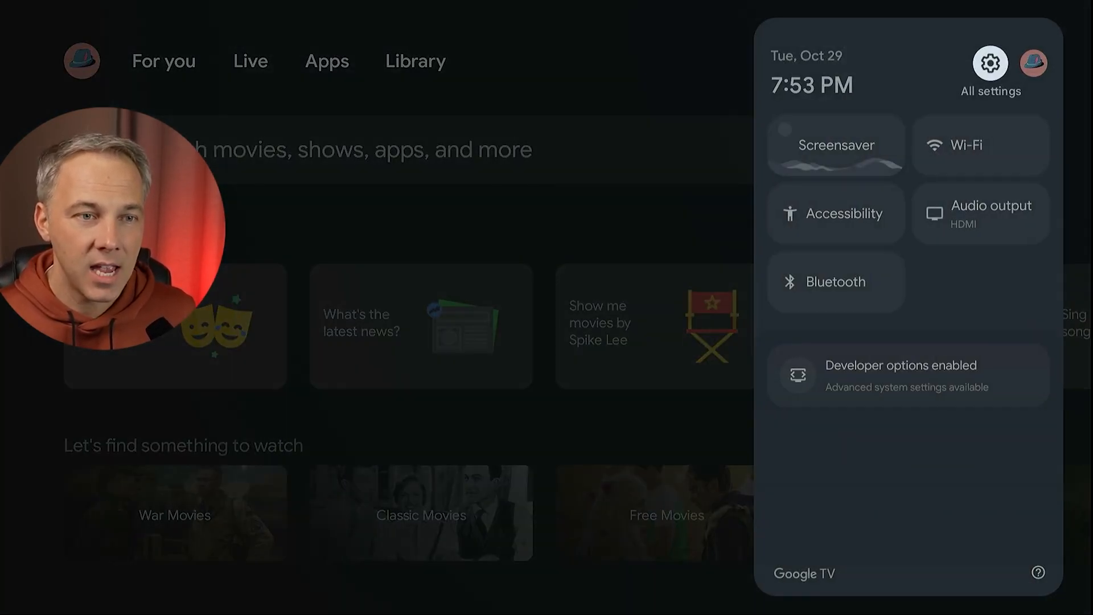
left_click(989, 63)
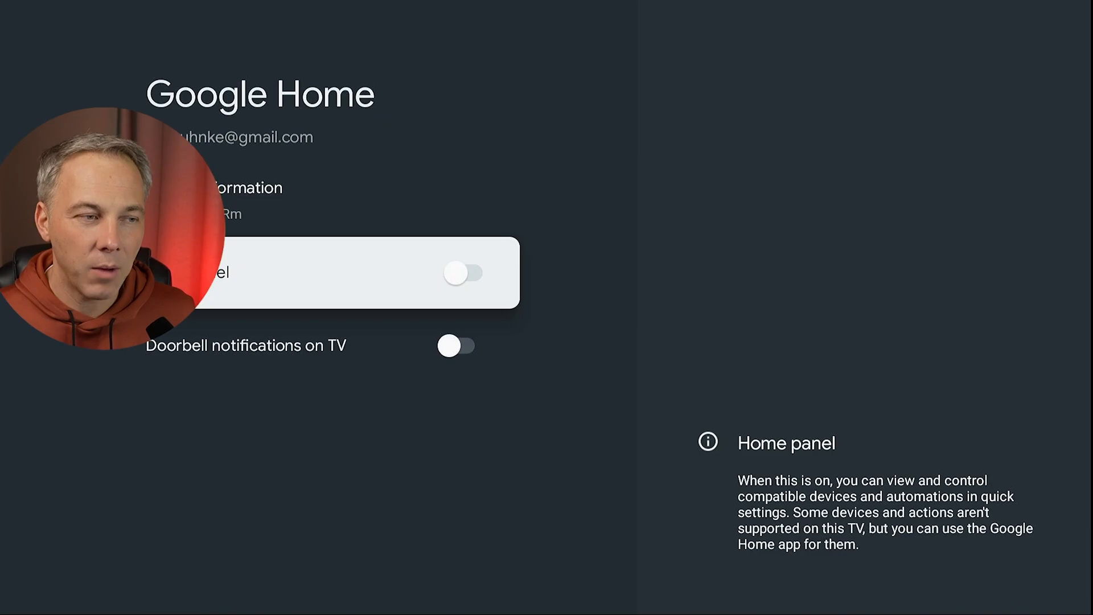
left_click(463, 273)
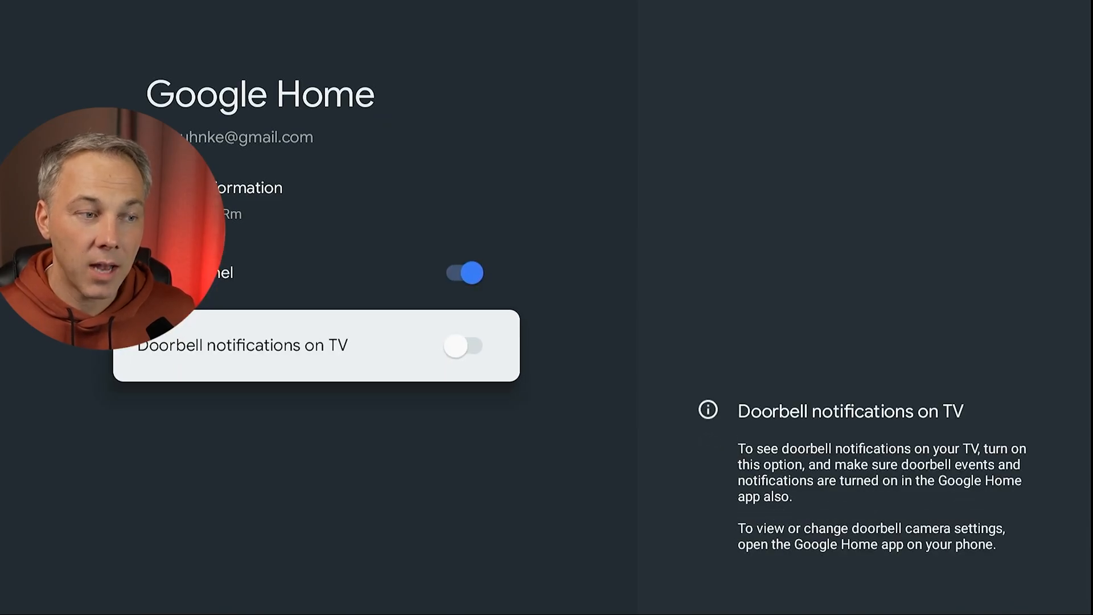
left_click(463, 346)
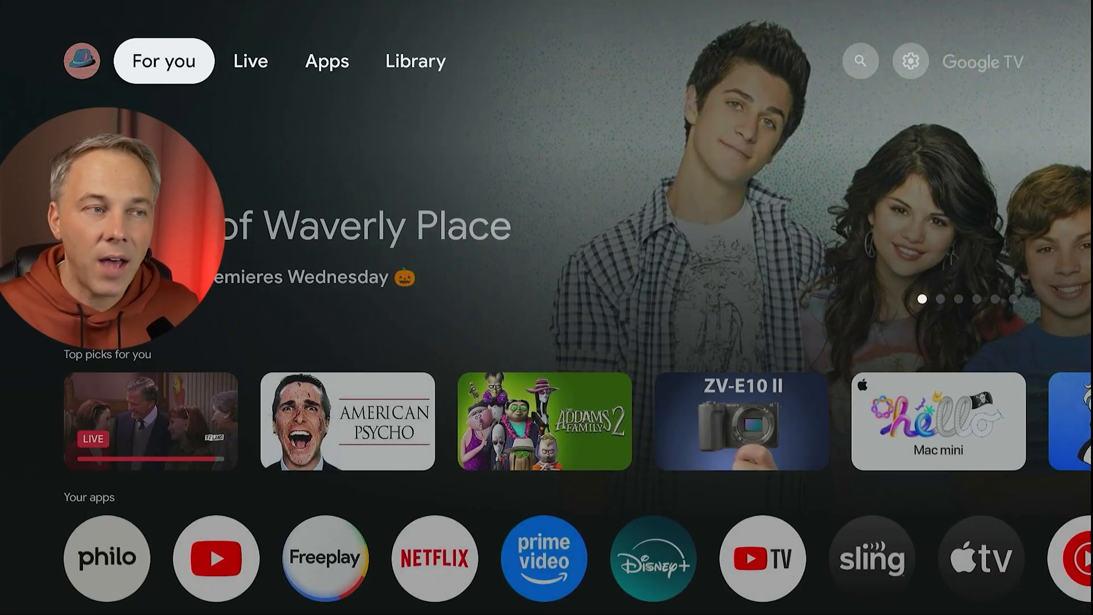
Open the Google Home tile from quick settings to show the CRCO Home Cameras, Lighting and Climate controls.
left_click(414, 60)
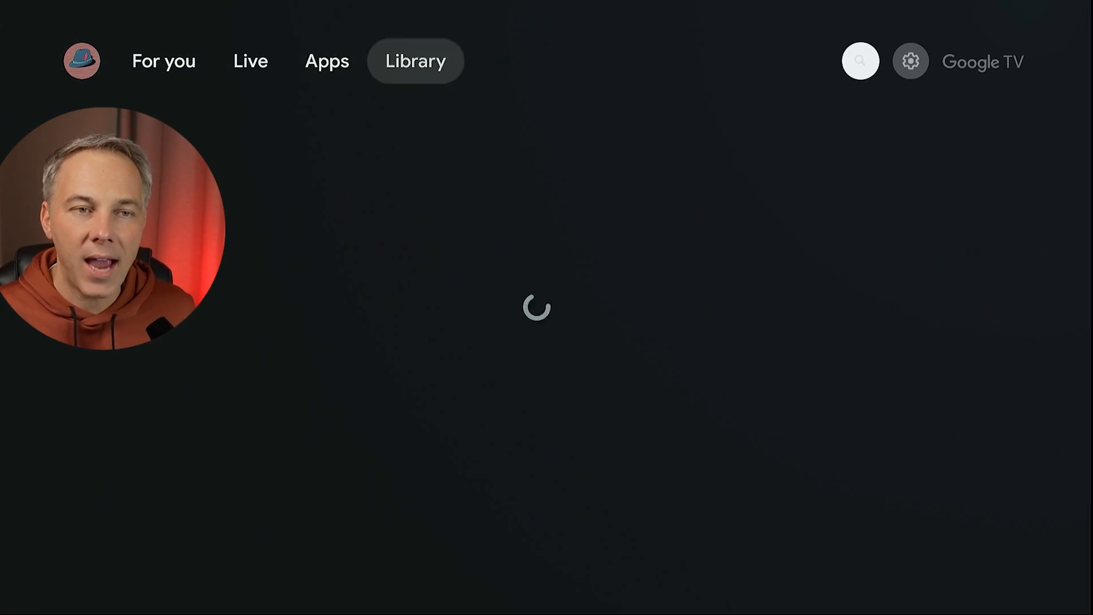
left_click(909, 60)
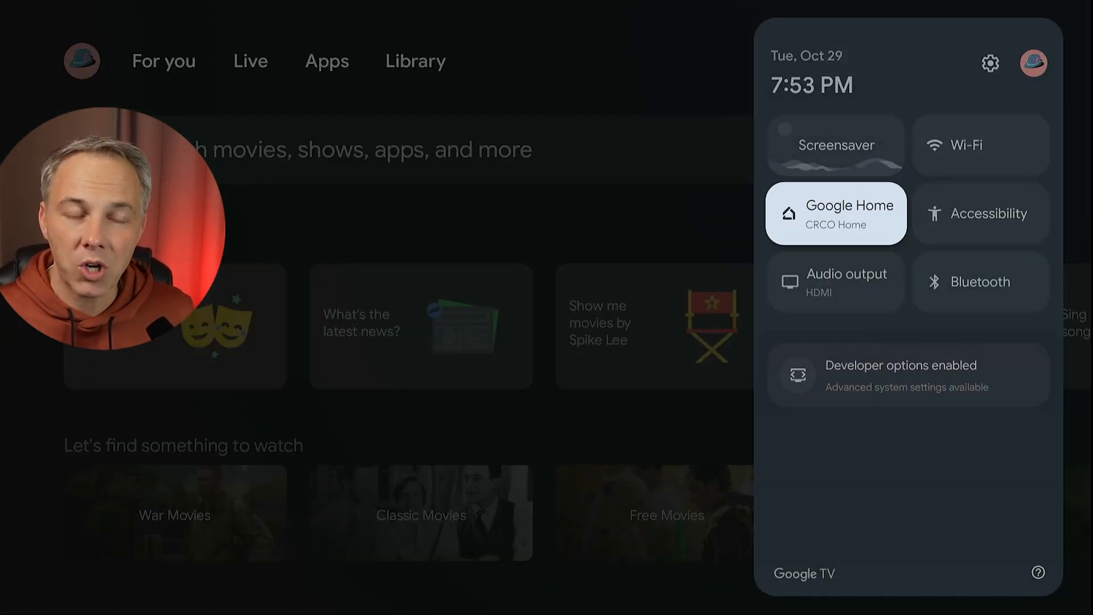
left_click(835, 213)
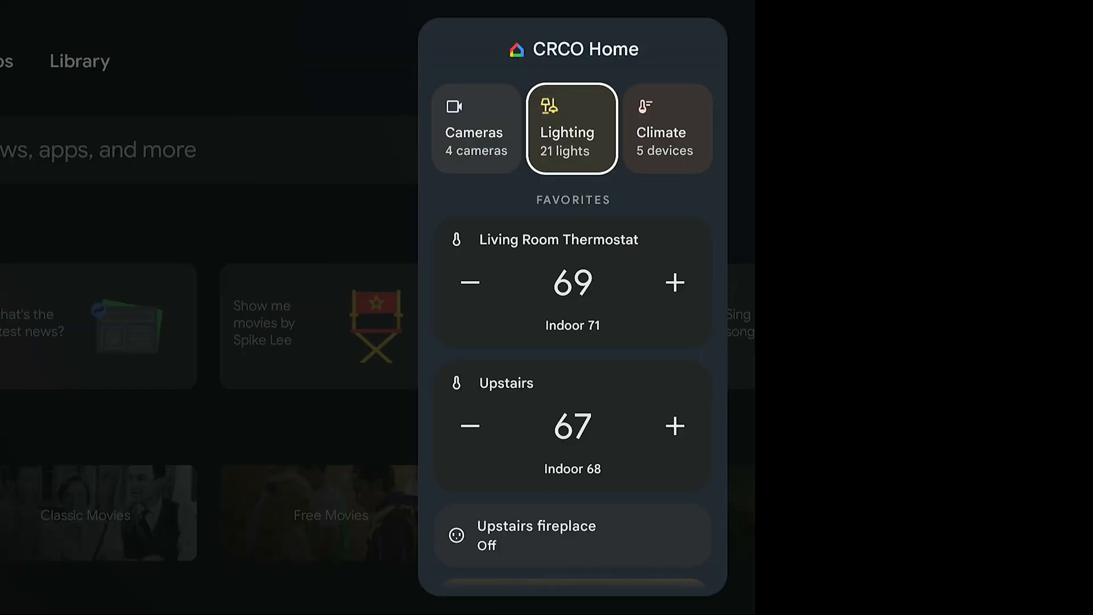
left_click(571, 128)
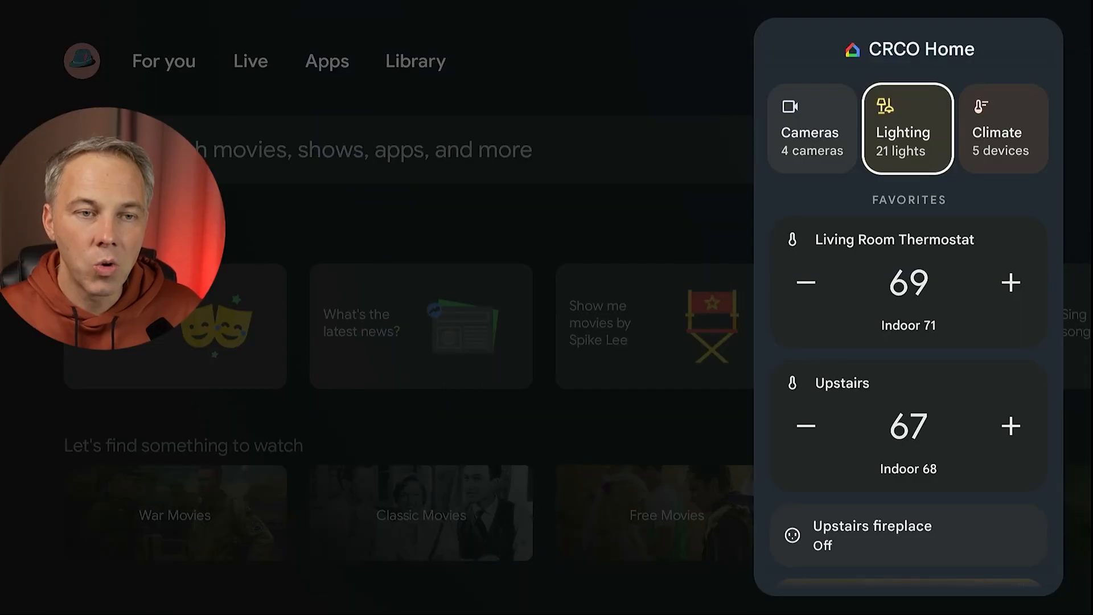
left_click(1002, 129)
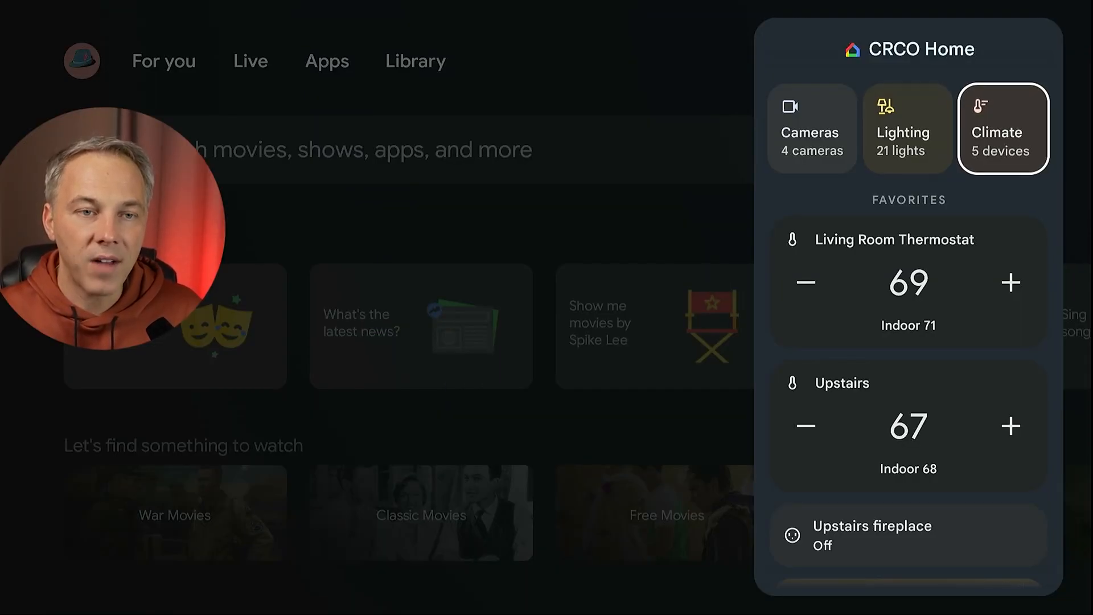
left_click(1002, 129)
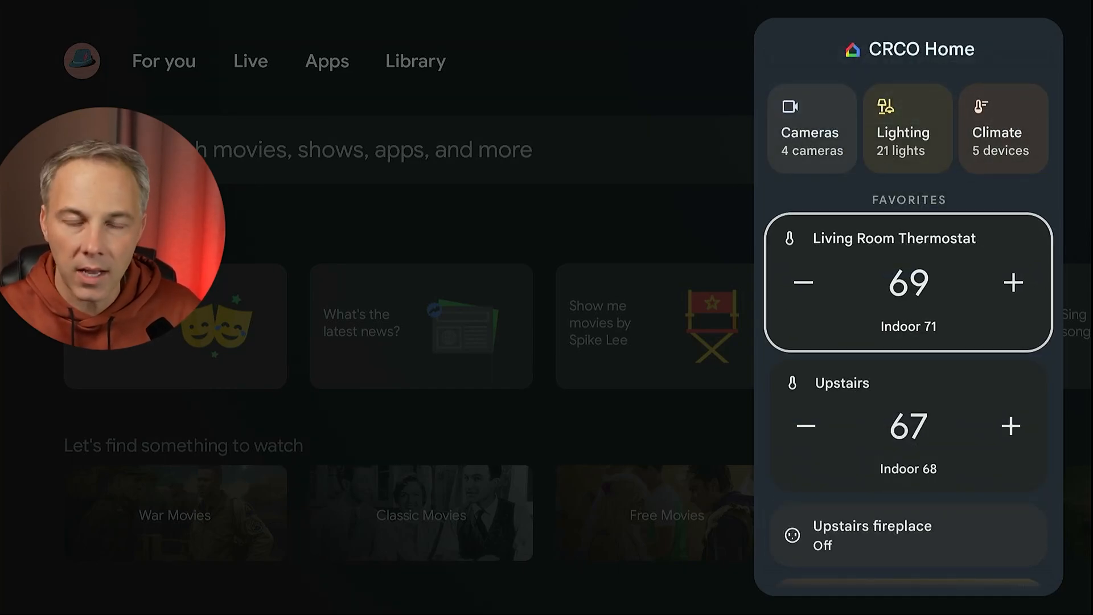
scroll("down", 3)
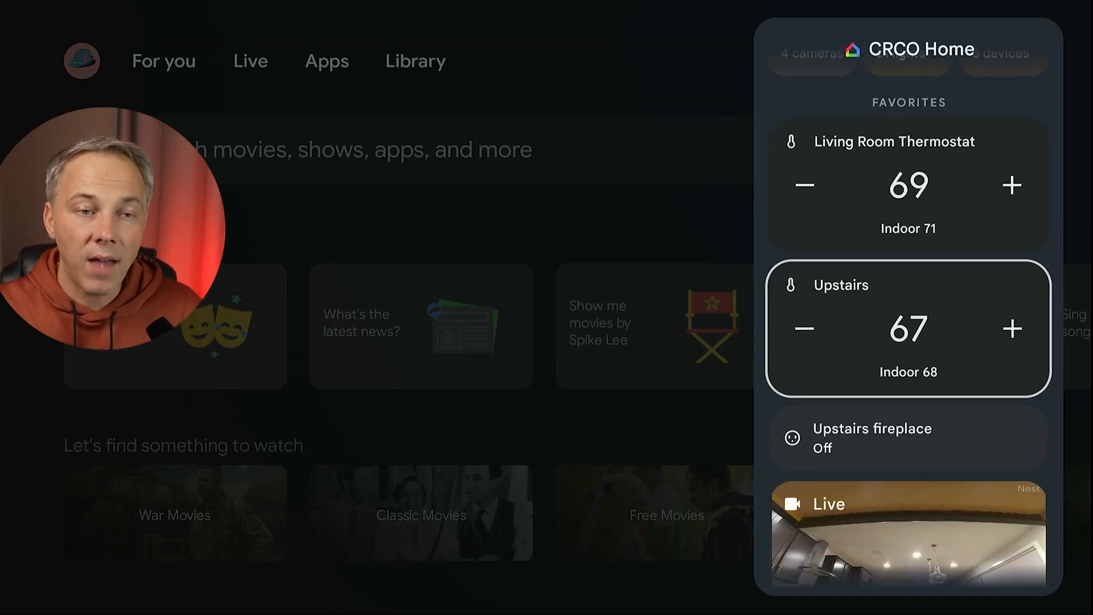
scroll("down", 3)
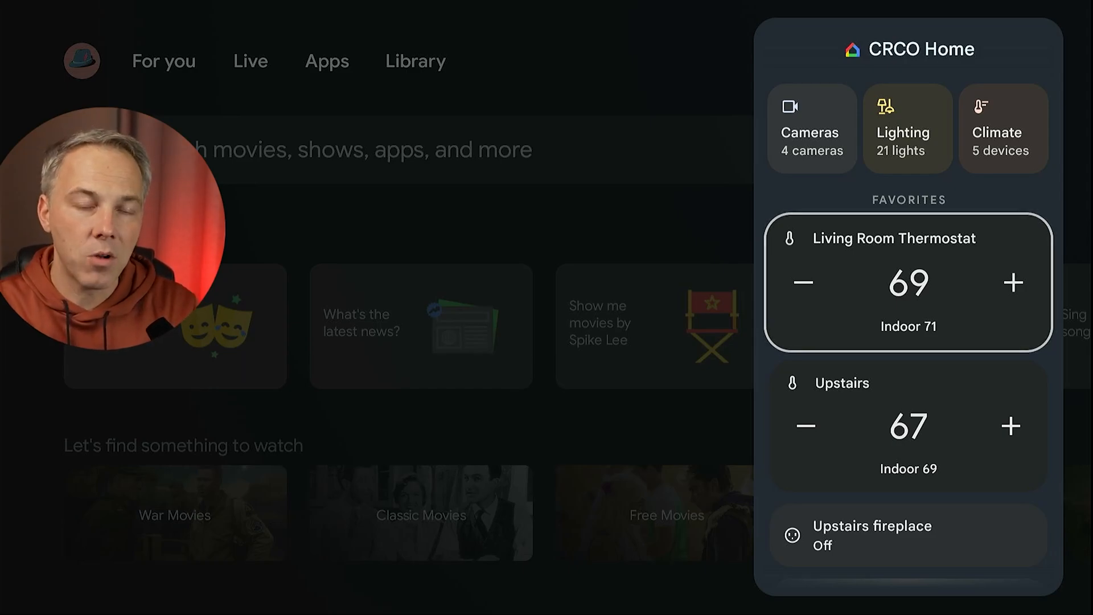
scroll("down", 3)
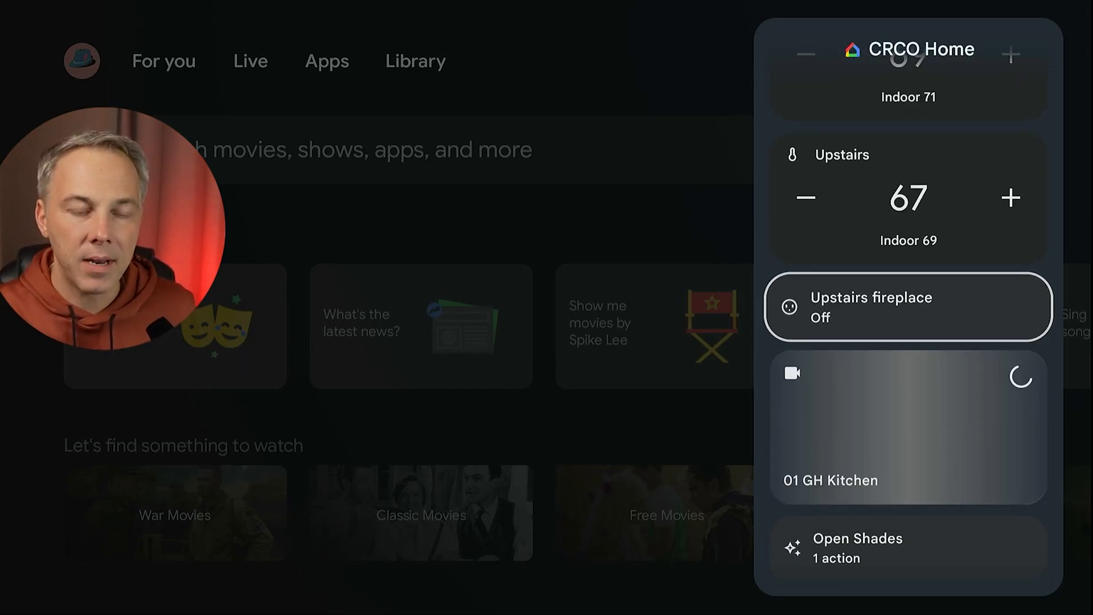
scroll("down", 3)
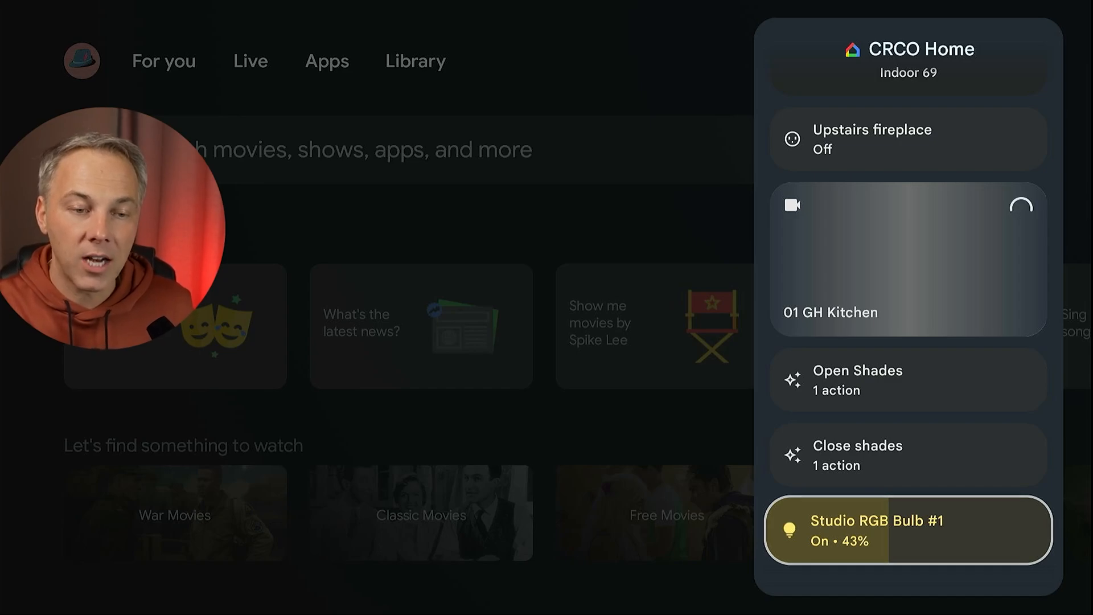
left_click(908, 530)
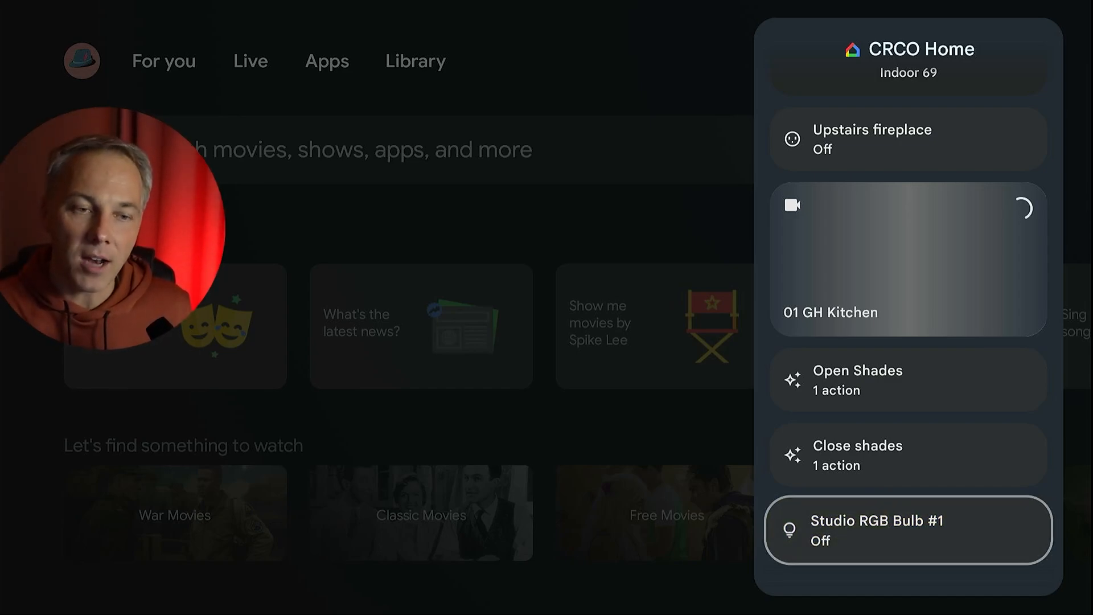
left_click(908, 529)
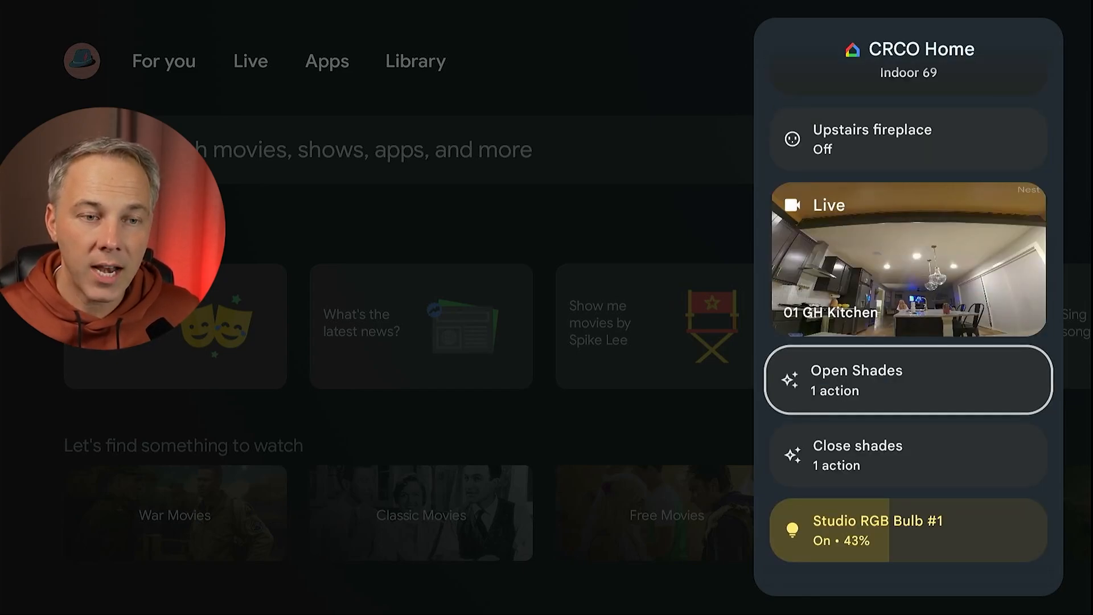
left_click(907, 380)
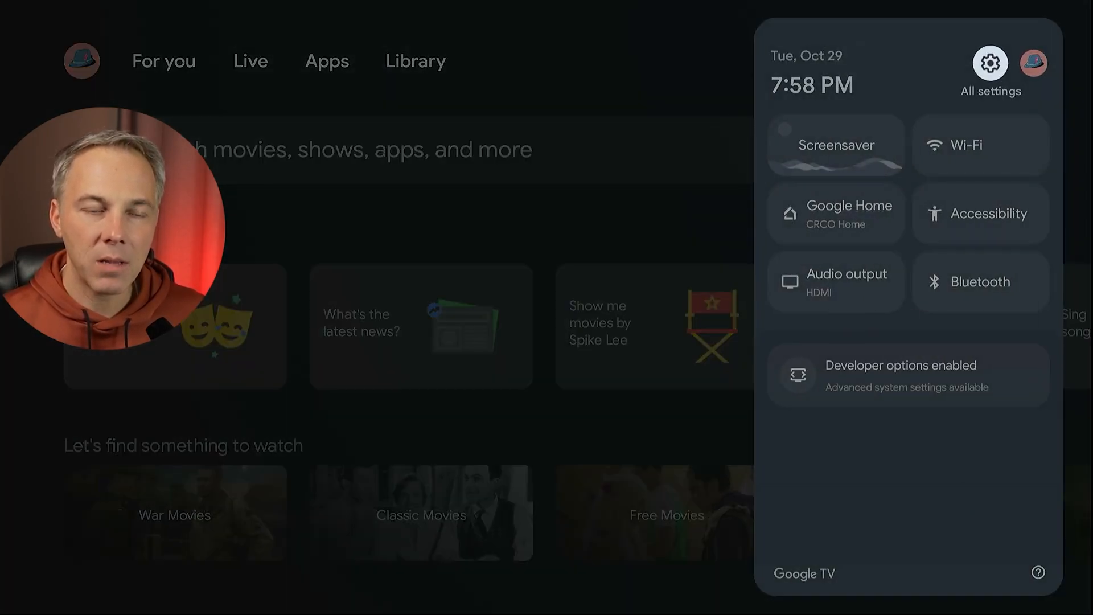
mouse_move(836, 213)
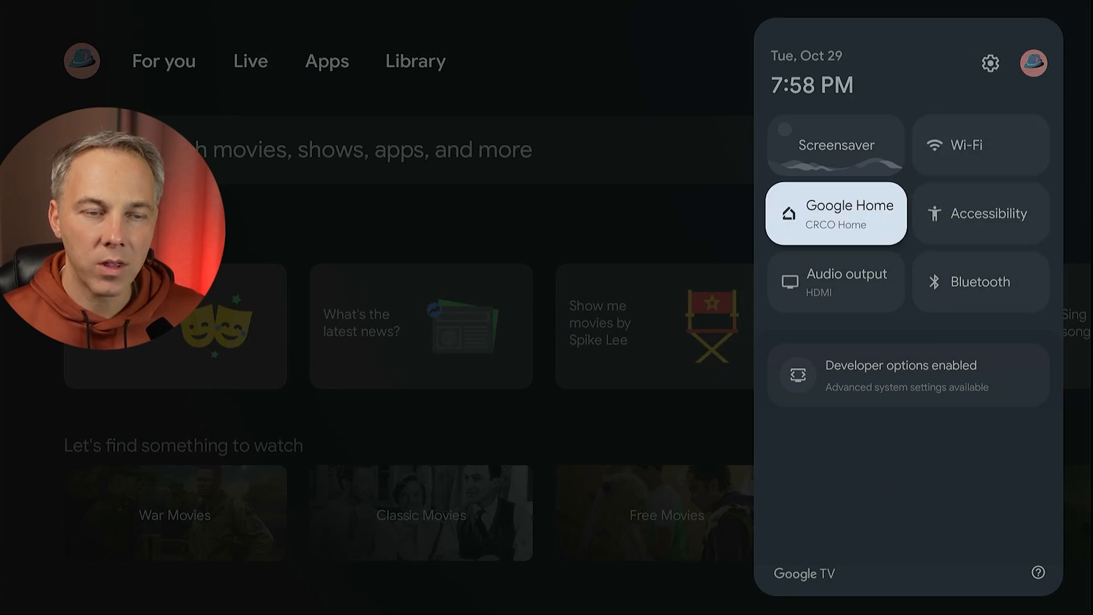
Reopen CRCO Home and scroll the favorites, now led by the 01 GH Kitchen live camera above the Living Room Thermostat.
left_click(835, 213)
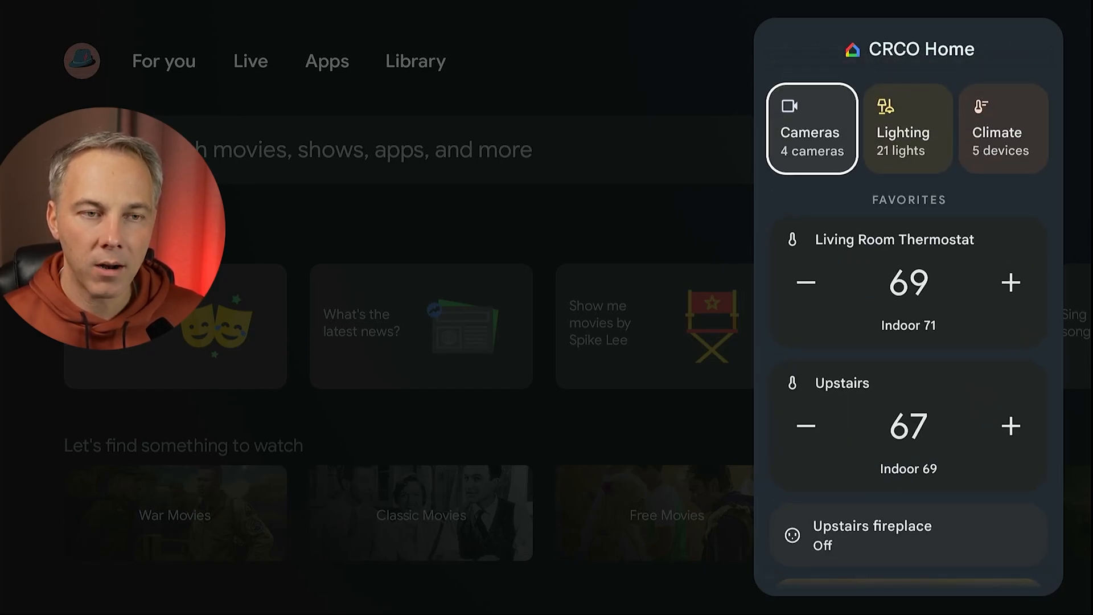
scroll("down", 3)
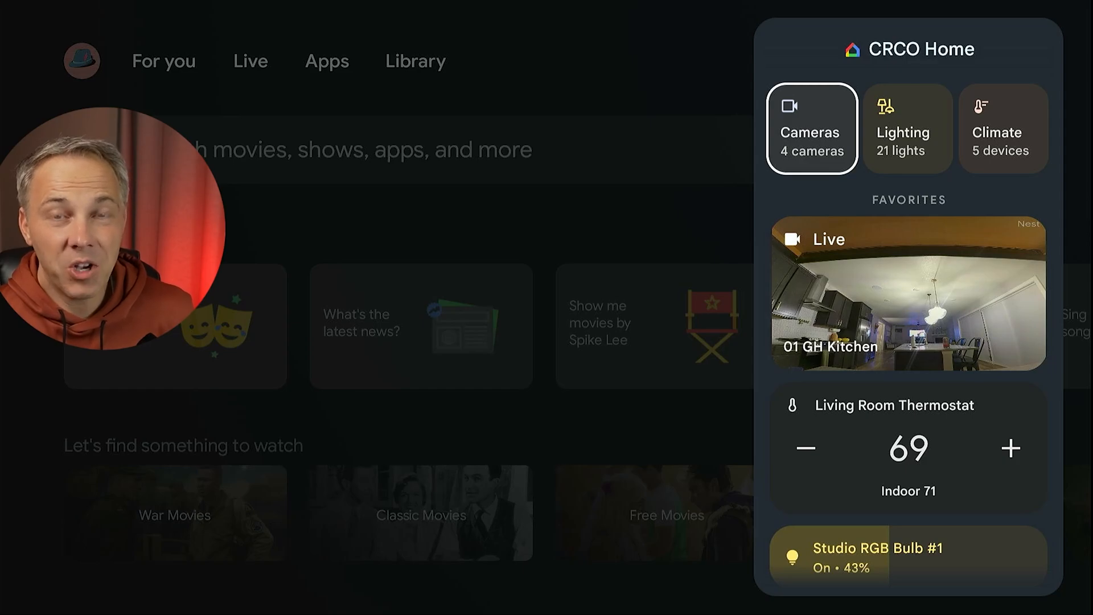
left_click(908, 293)
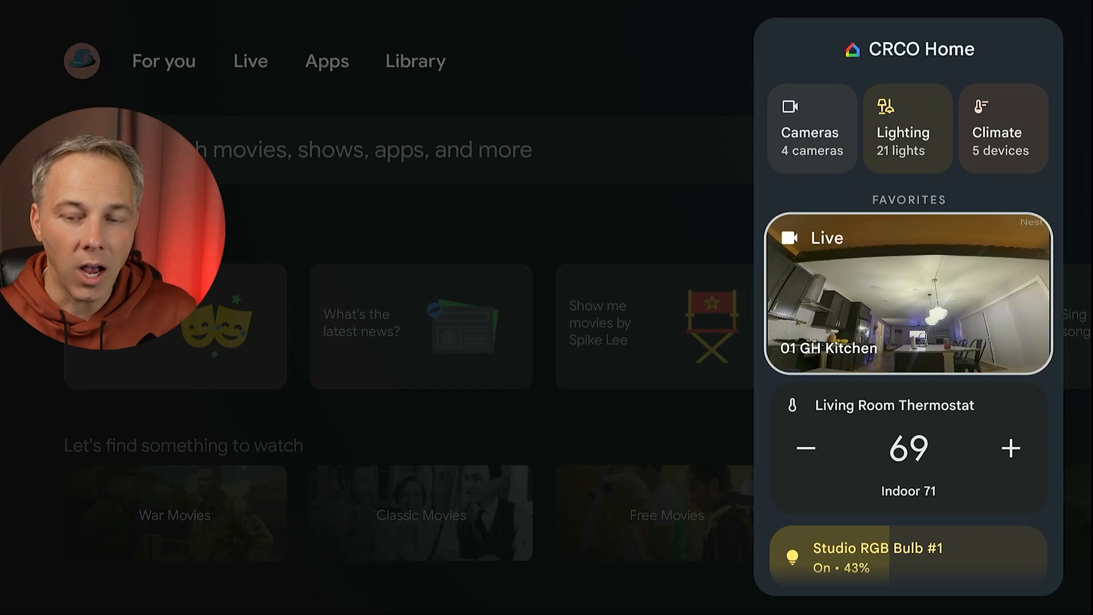
scroll("down", 3)
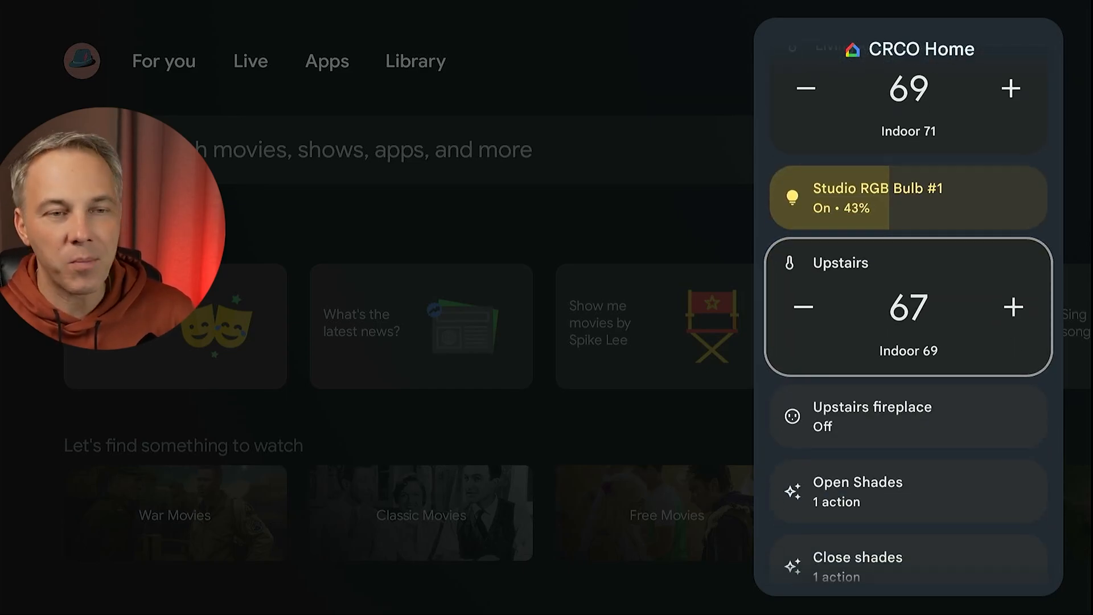